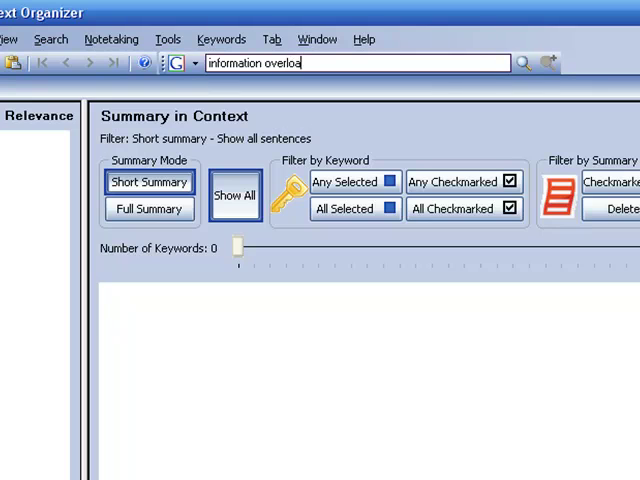
- Complete the query 'information overload' in the toolbar search box
type("d")
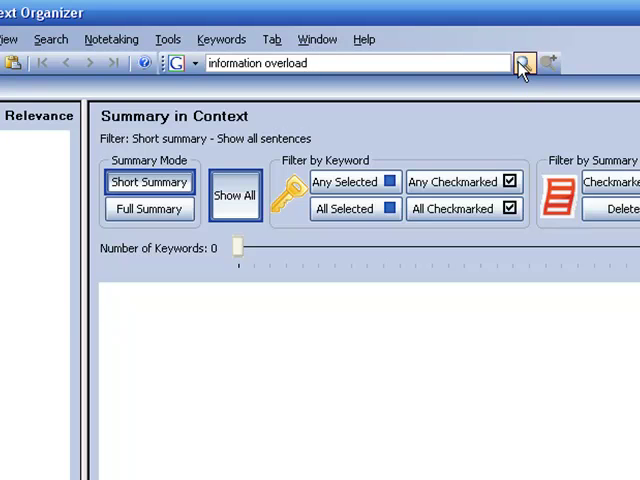
- Run the 'information overload' search to generate summarized result tabs
left_click(520, 62)
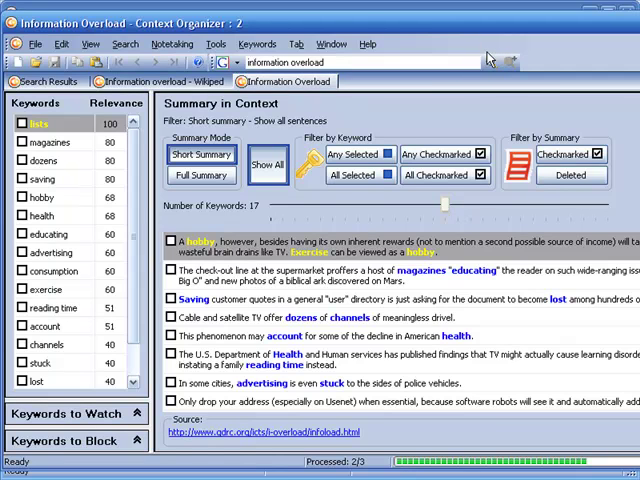
- Summarize the Lifehack 'Dealing with Information Overload' article into a tab, then return to the Information Overload tab
left_click(408, 82)
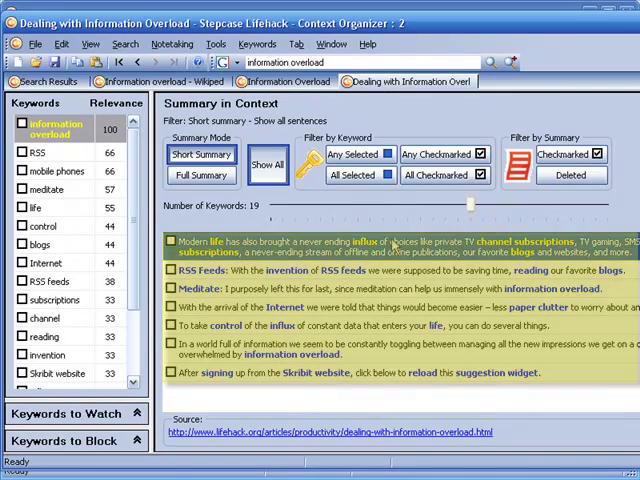
left_click(290, 81)
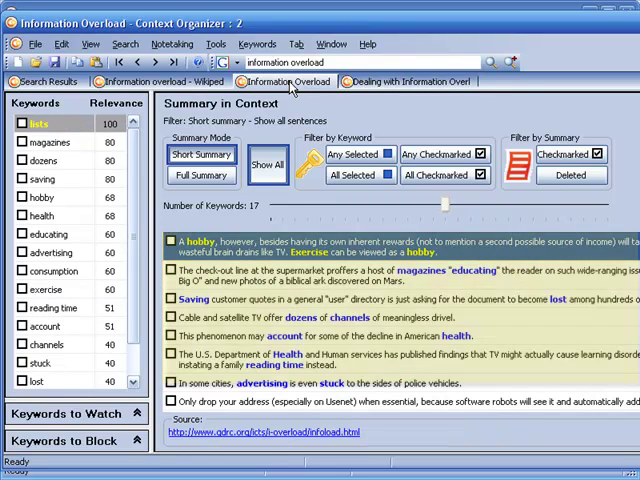